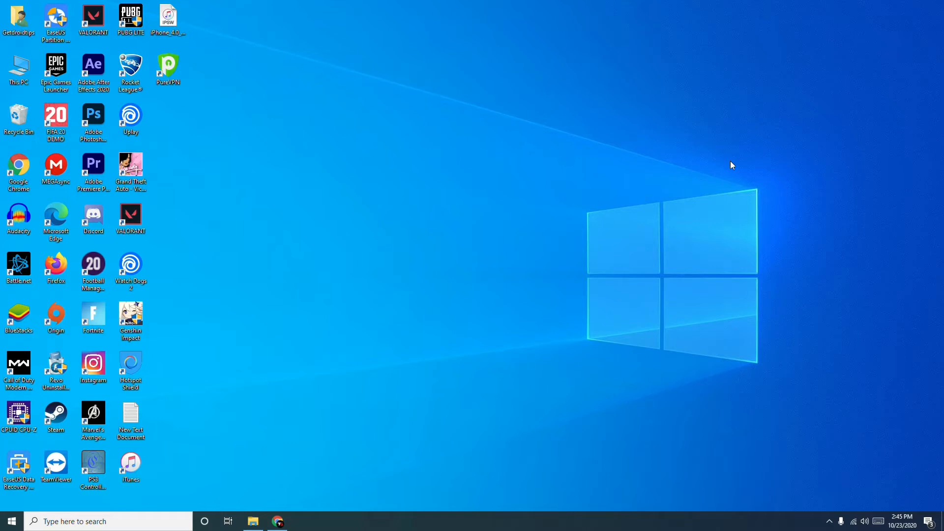
{"action": "mouse_move", "coordinate": [575, 310]}
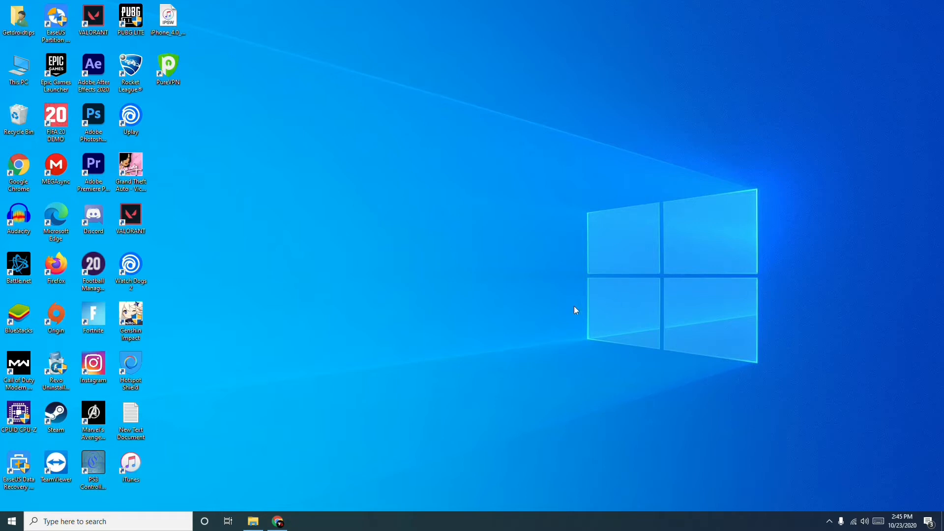
{"action": "mouse_move", "coordinate": [454, 386]}
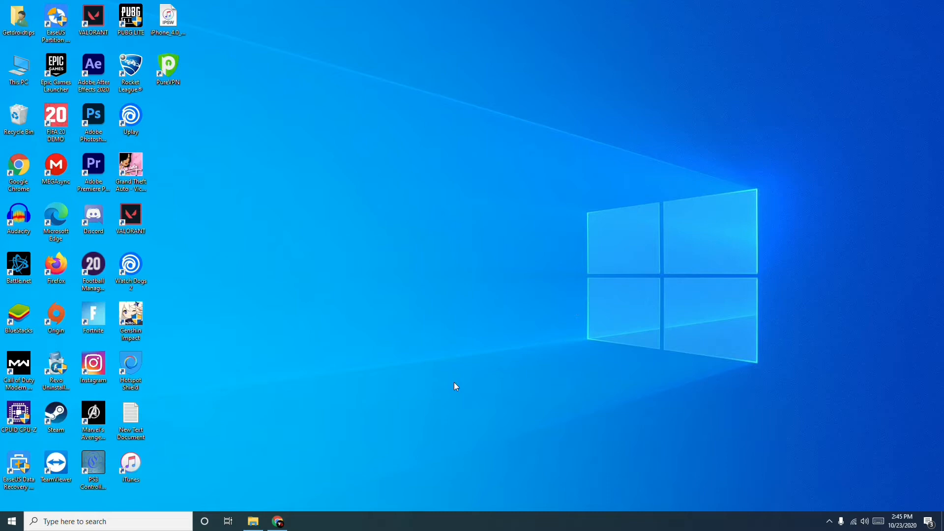
- Scroll through the CCleaner page in the browser, then launch Windows Settings
{"action": "left_click", "coordinate": [277, 521]}
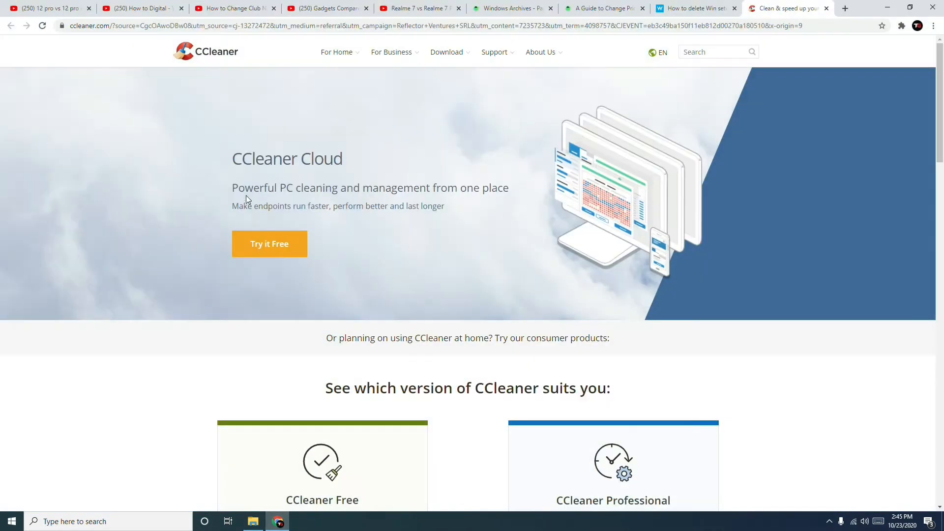
{"action": "mouse_move", "coordinate": [388, 183]}
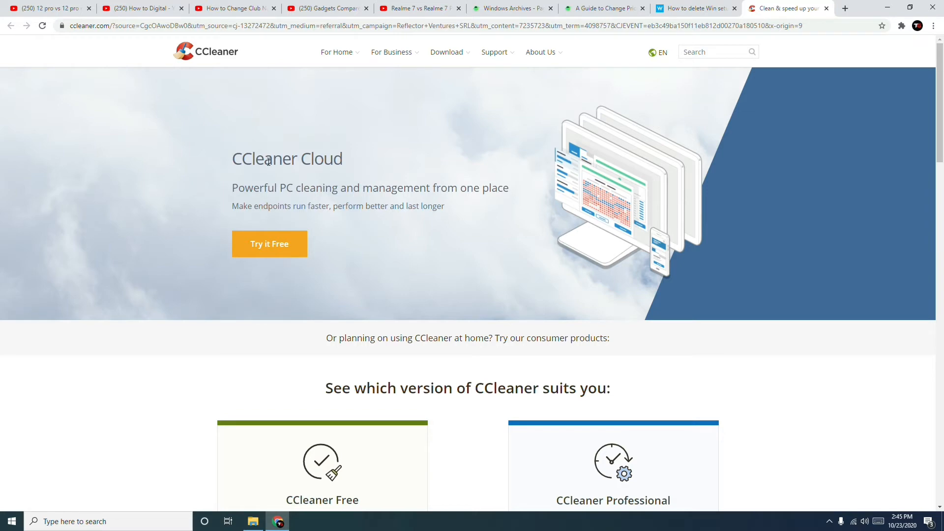
{"action": "scroll", "scroll_direction": "down", "scroll_amount": 3}
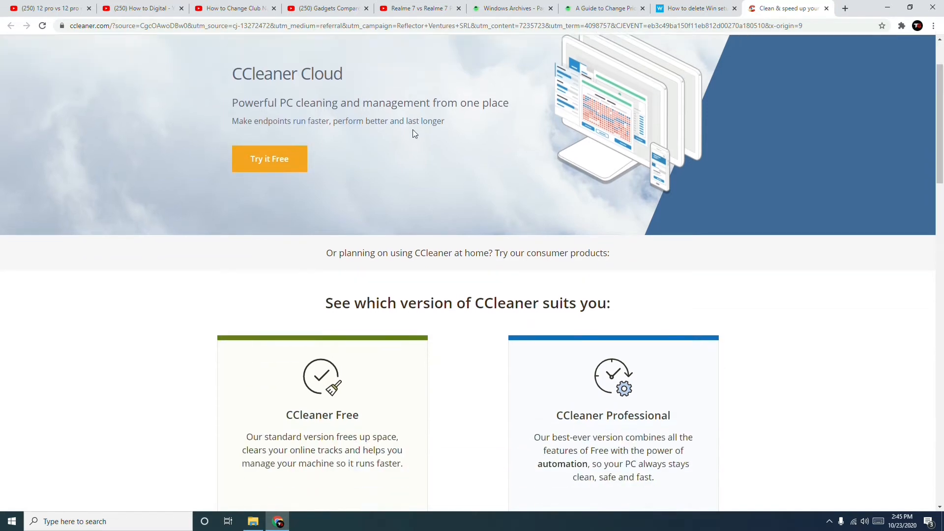
{"action": "scroll", "scroll_direction": "down", "scroll_amount": 3}
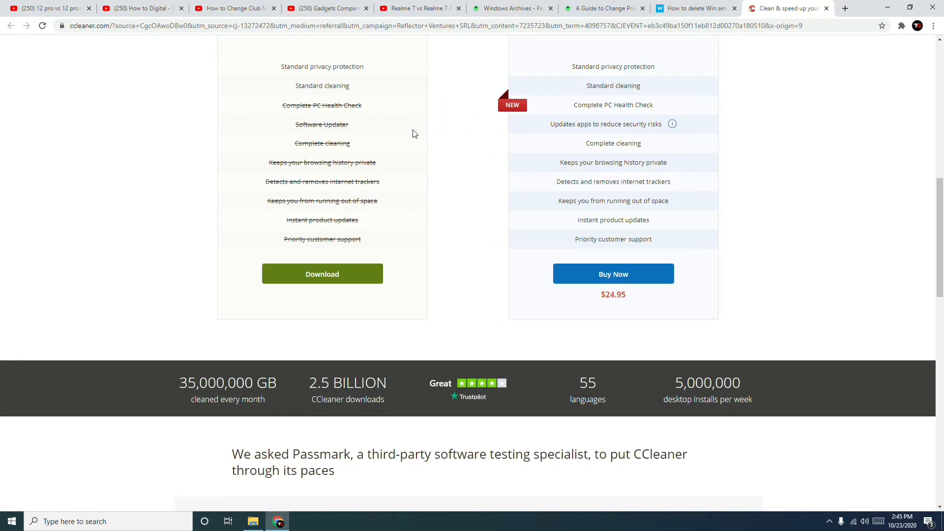
{"action": "scroll", "scroll_direction": "up", "scroll_amount": 3}
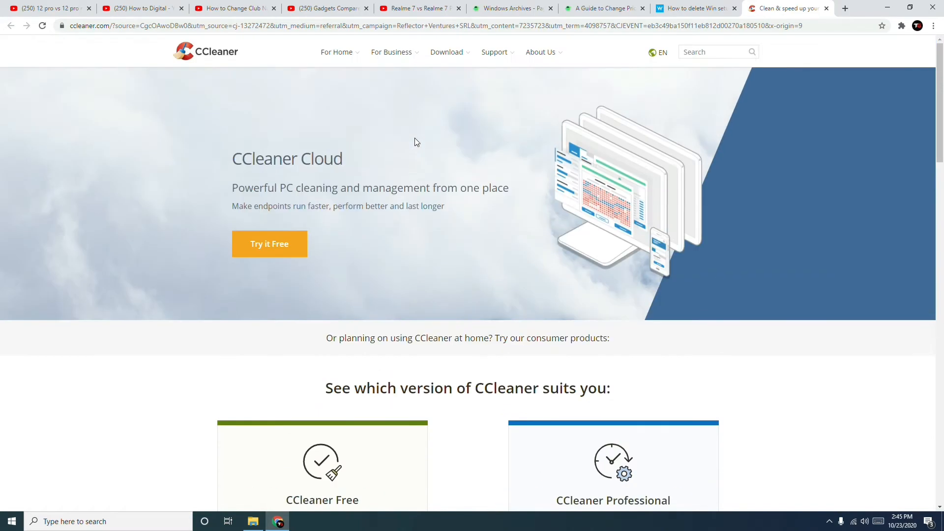
{"action": "scroll", "scroll_direction": "down", "scroll_amount": 3}
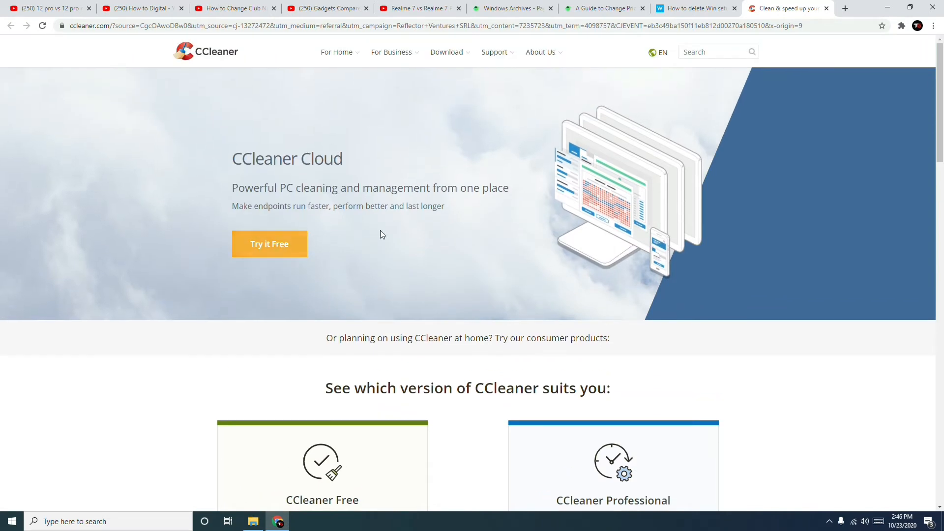
{"action": "mouse_move", "coordinate": [472, 216]}
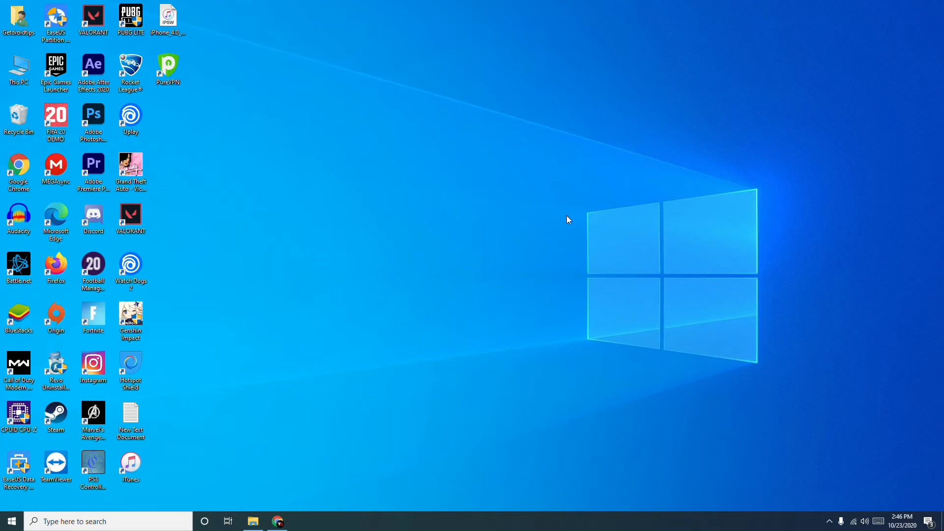
{"action": "left_click", "coordinate": [301, 521]}
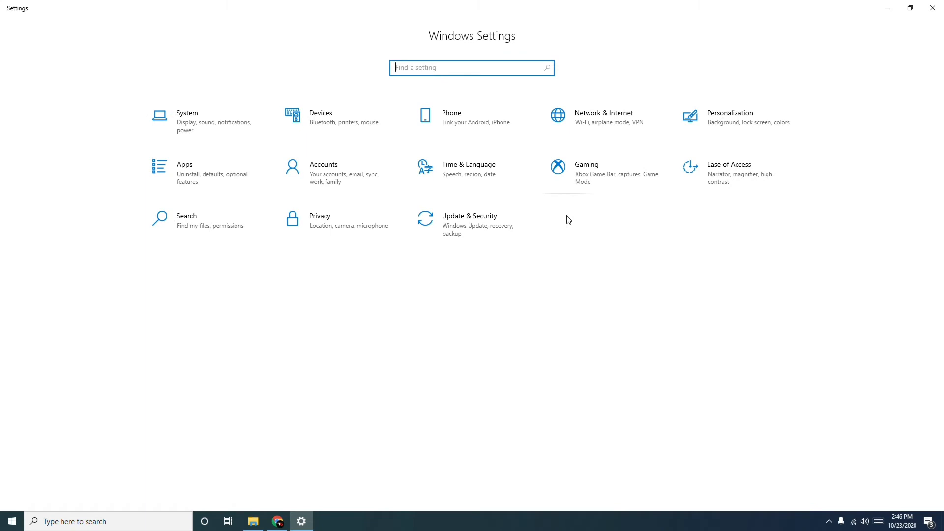
{"action": "mouse_move", "coordinate": [187, 132]}
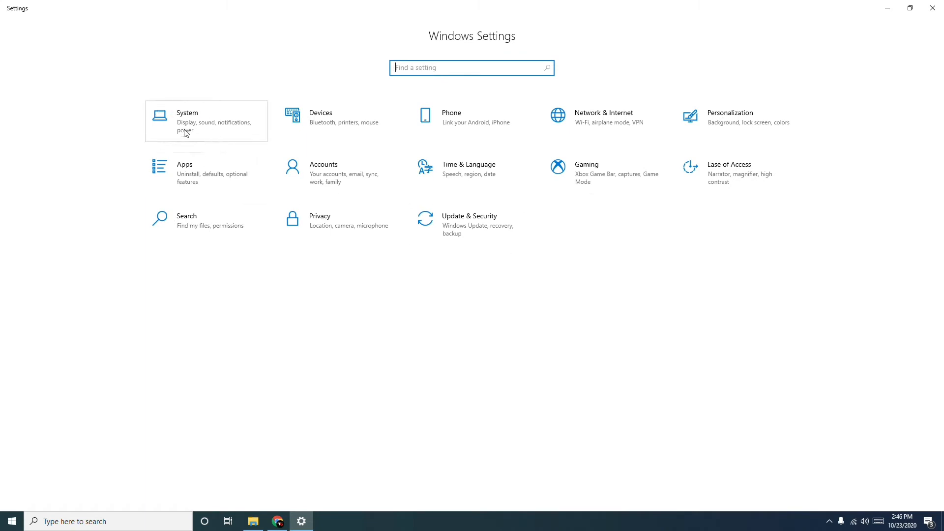
{"action": "mouse_move", "coordinate": [712, 297]}
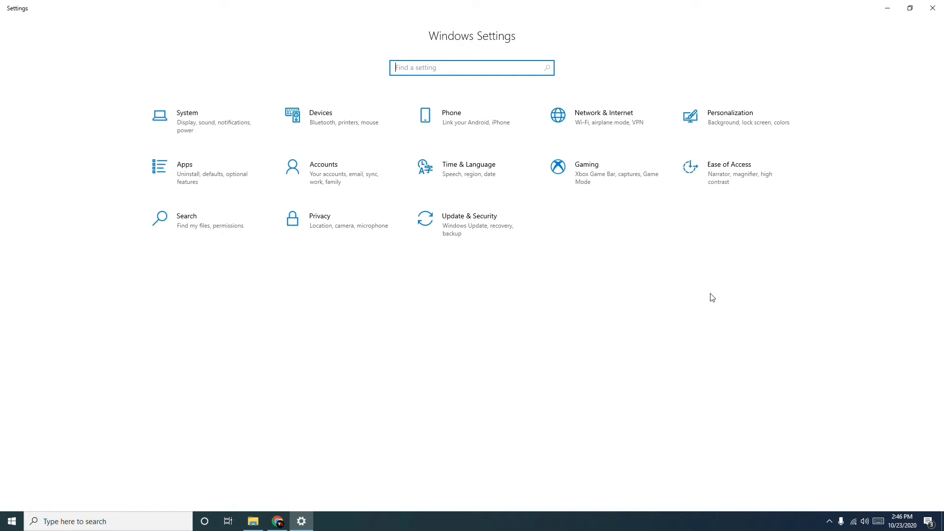
{"action": "mouse_move", "coordinate": [193, 120]}
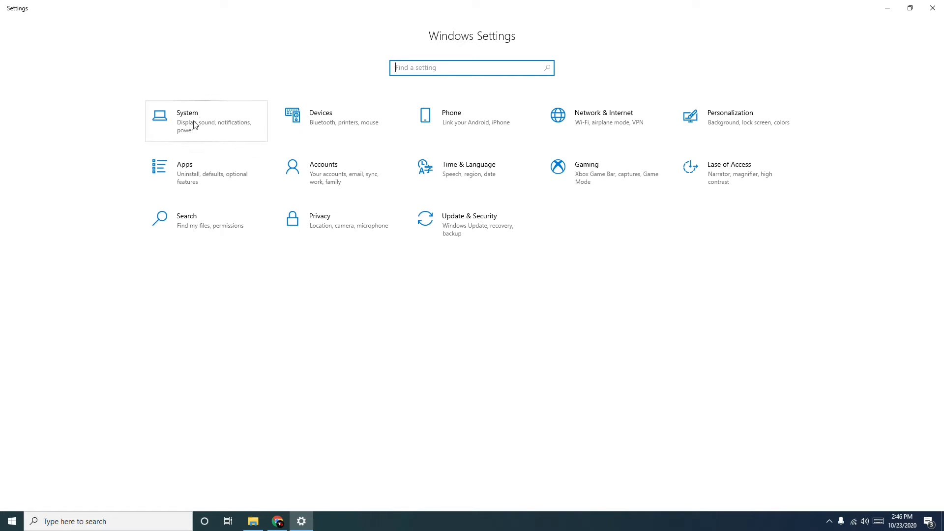
- Go to System, then Storage, to see the C: drive's usage by category
{"action": "left_click", "coordinate": [188, 120]}
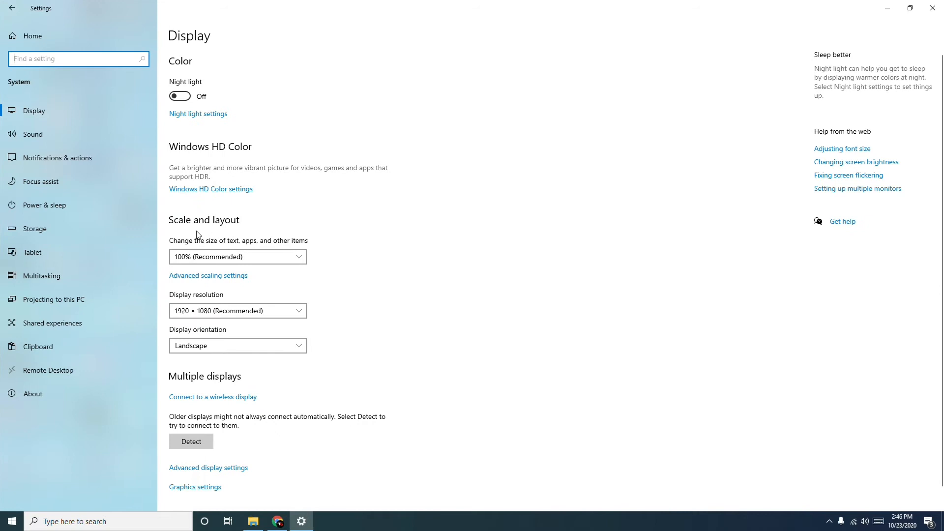
{"action": "mouse_move", "coordinate": [45, 232]}
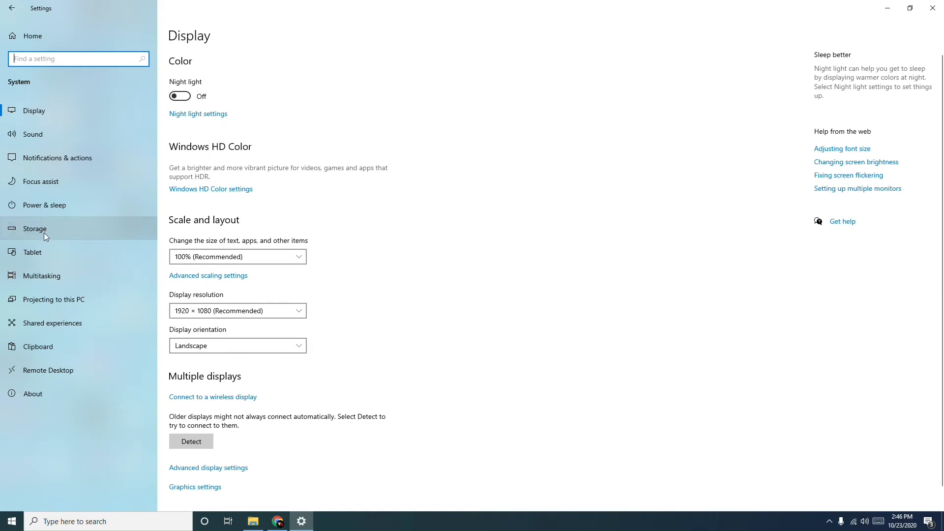
{"action": "left_click", "coordinate": [35, 228]}
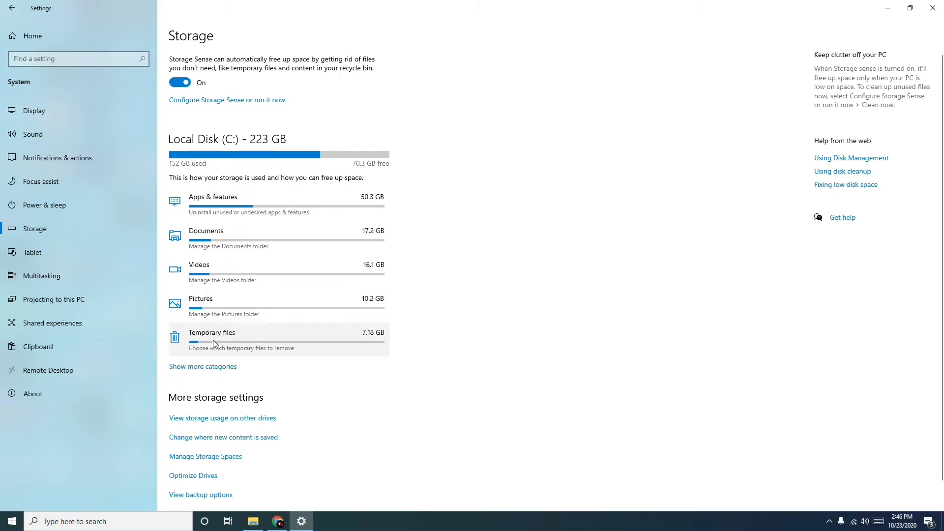
{"action": "mouse_move", "coordinate": [217, 177]}
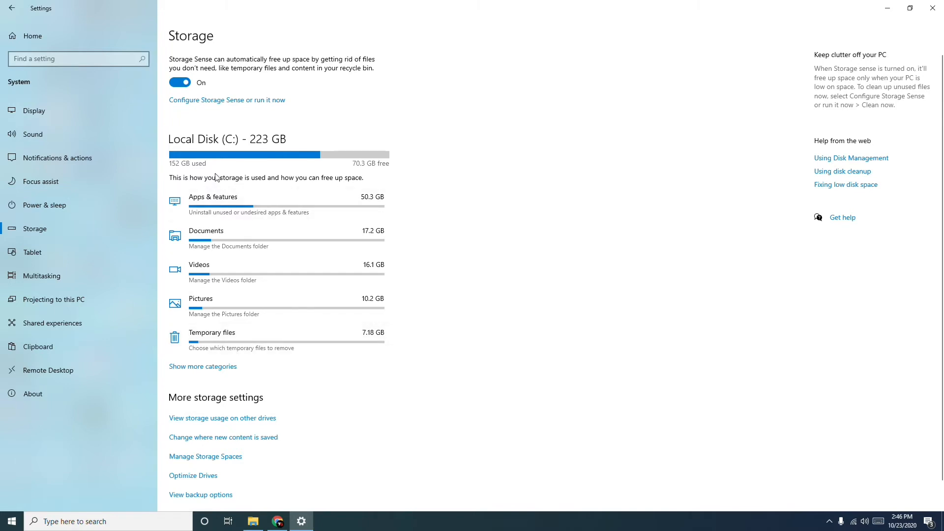
{"action": "mouse_move", "coordinate": [218, 340]}
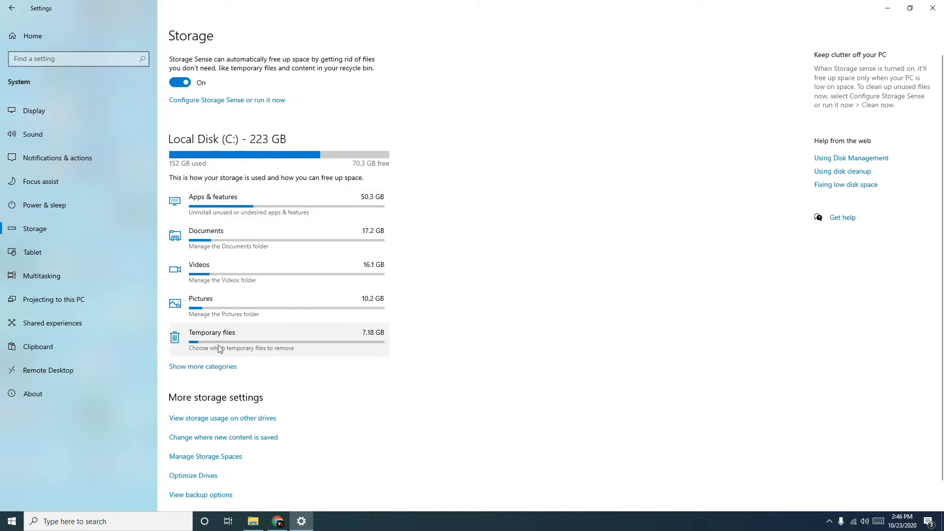
- Review the Temporary files list with about 7.41 GB selected, then close Settings
{"action": "left_click", "coordinate": [212, 332]}
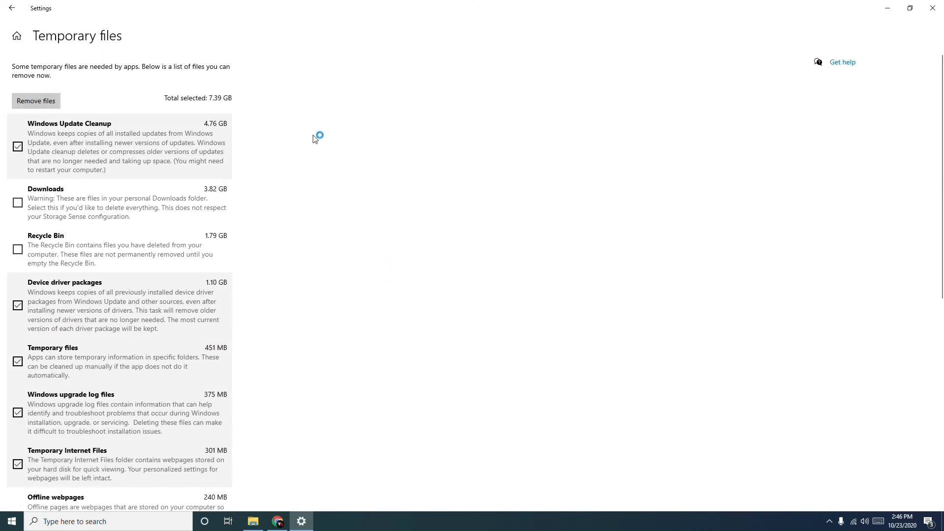
{"action": "mouse_move", "coordinate": [287, 155]}
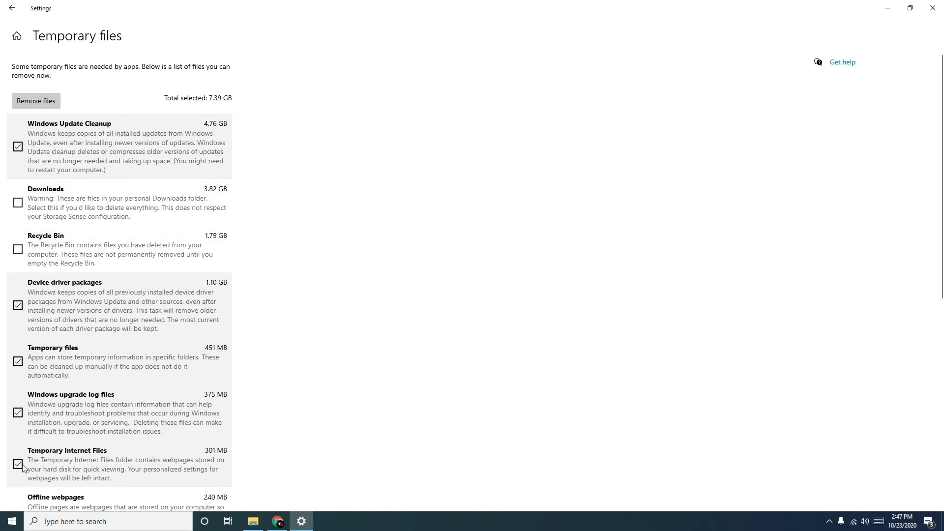
{"action": "scroll", "scroll_direction": "down", "scroll_amount": 3}
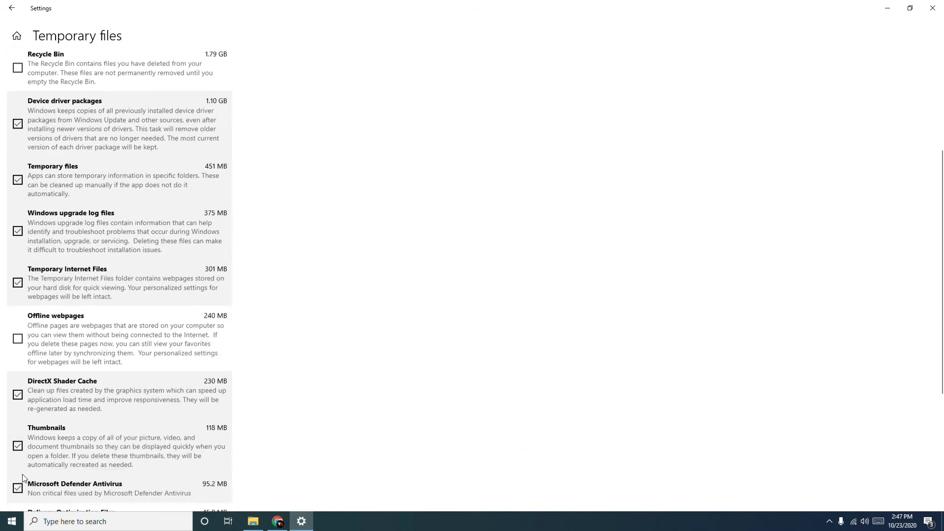
{"action": "scroll", "scroll_direction": "down", "scroll_amount": 3}
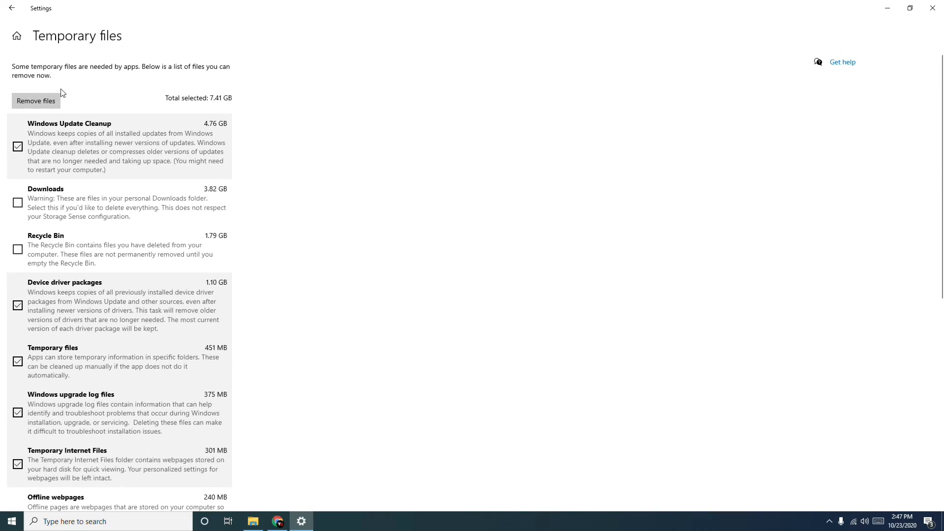
{"action": "mouse_move", "coordinate": [63, 113]}
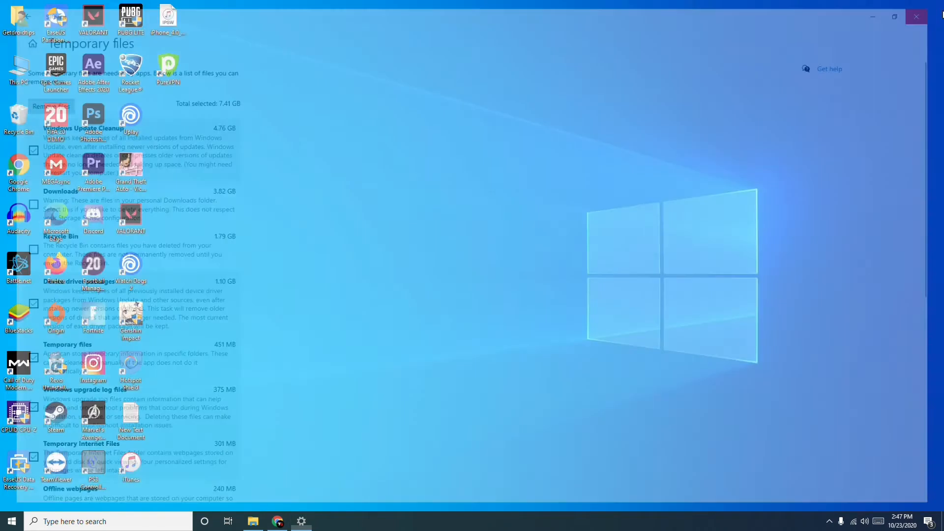
{"action": "left_click", "coordinate": [916, 16]}
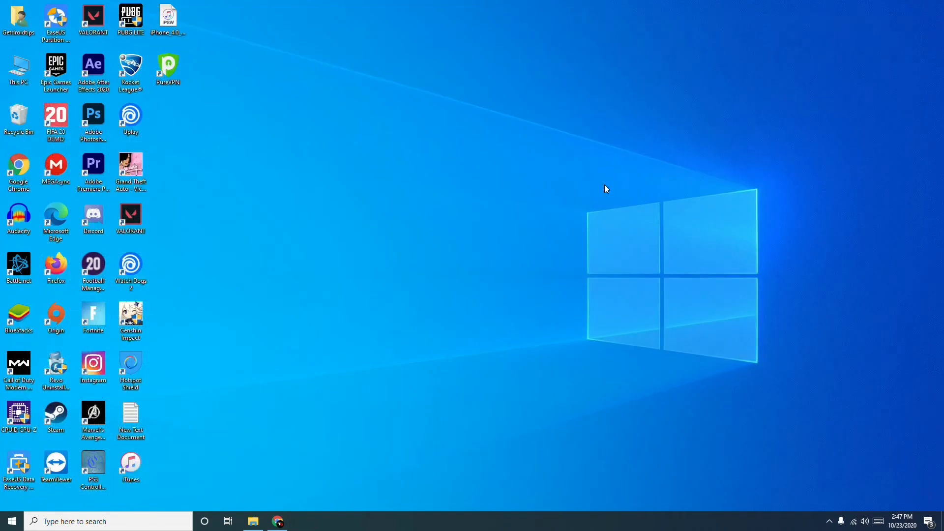